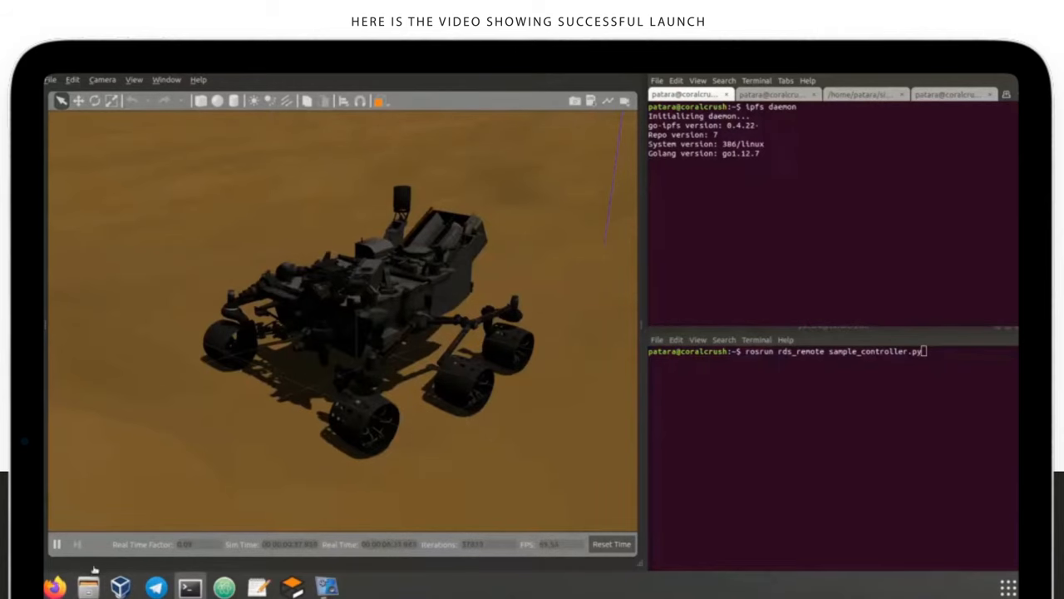
From Firefox's IPFS Companion, go to the local node's dashboard to confirm the daemon is connected
click(53, 586)
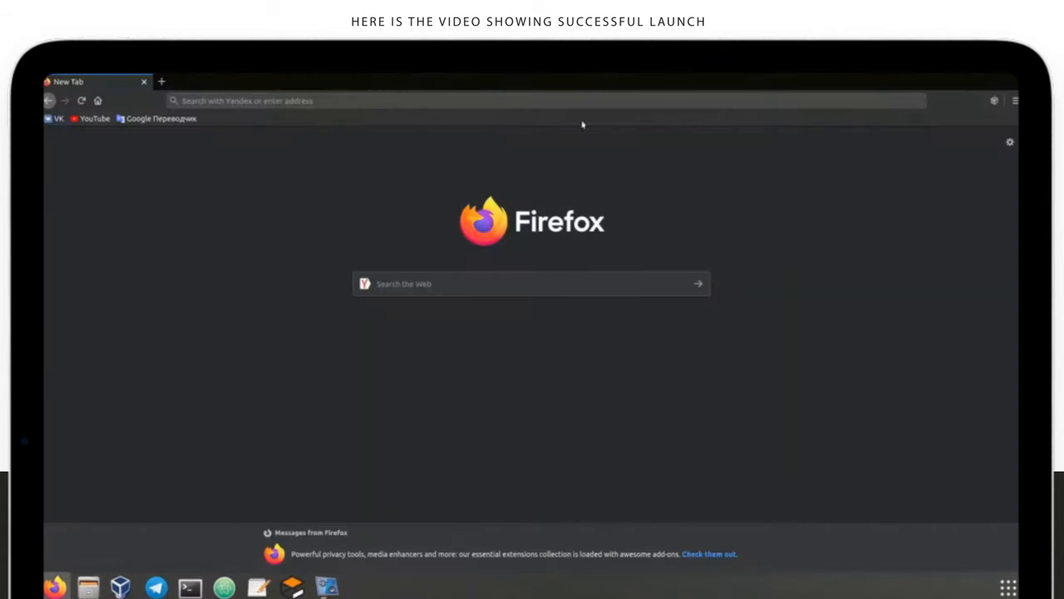
click(995, 101)
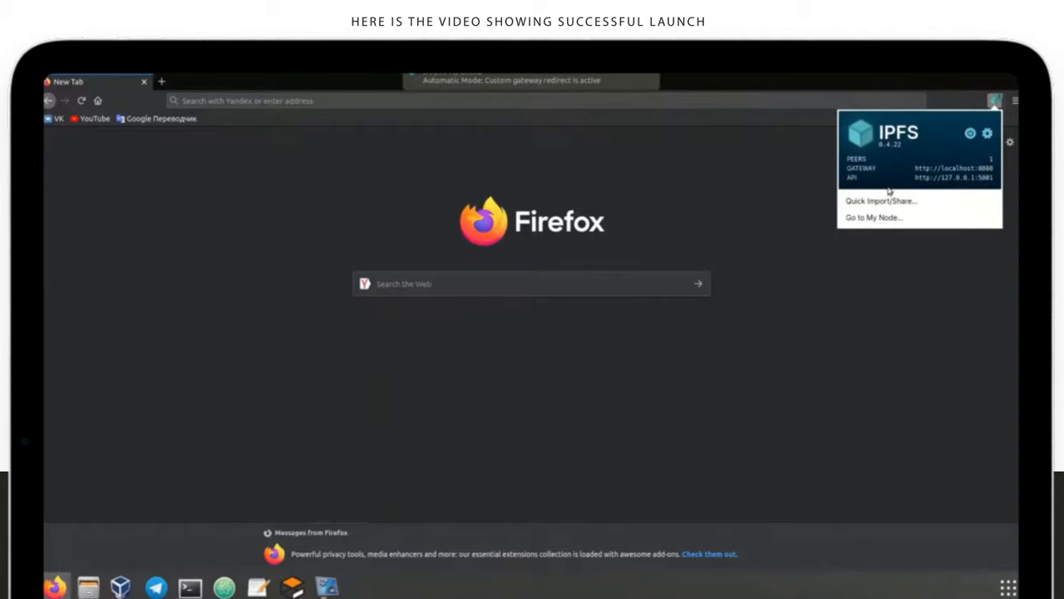
click(873, 216)
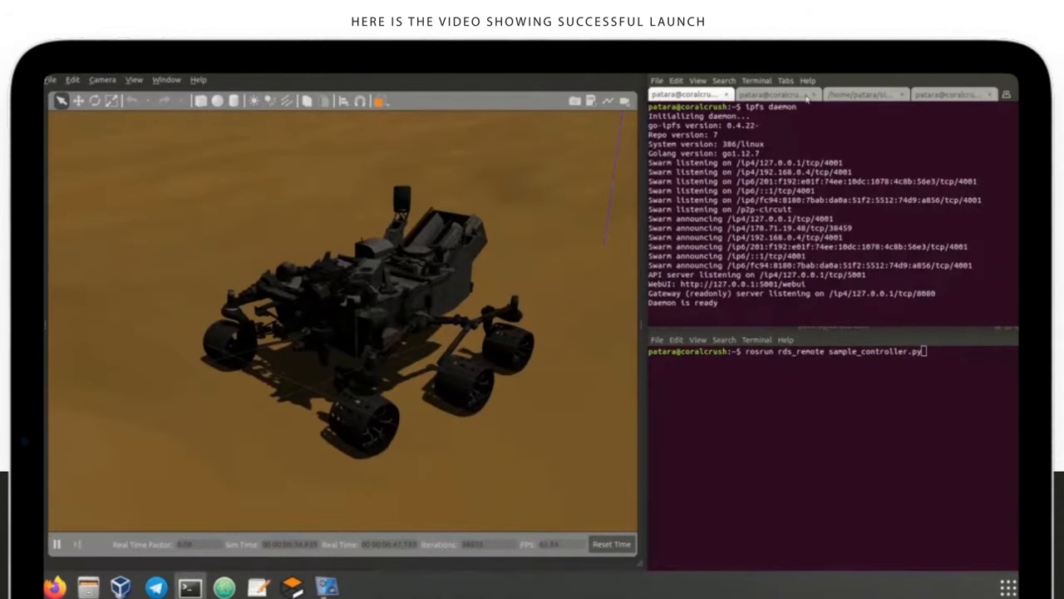
click(773, 93)
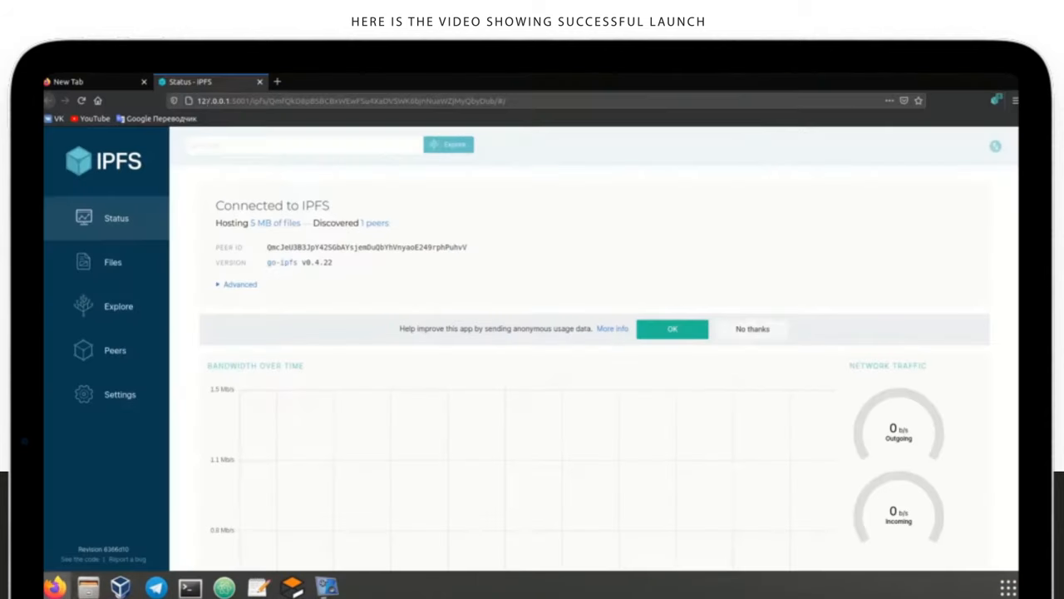
Load the Robonomics Portal explorer in the first Firefox tab
click(91, 80)
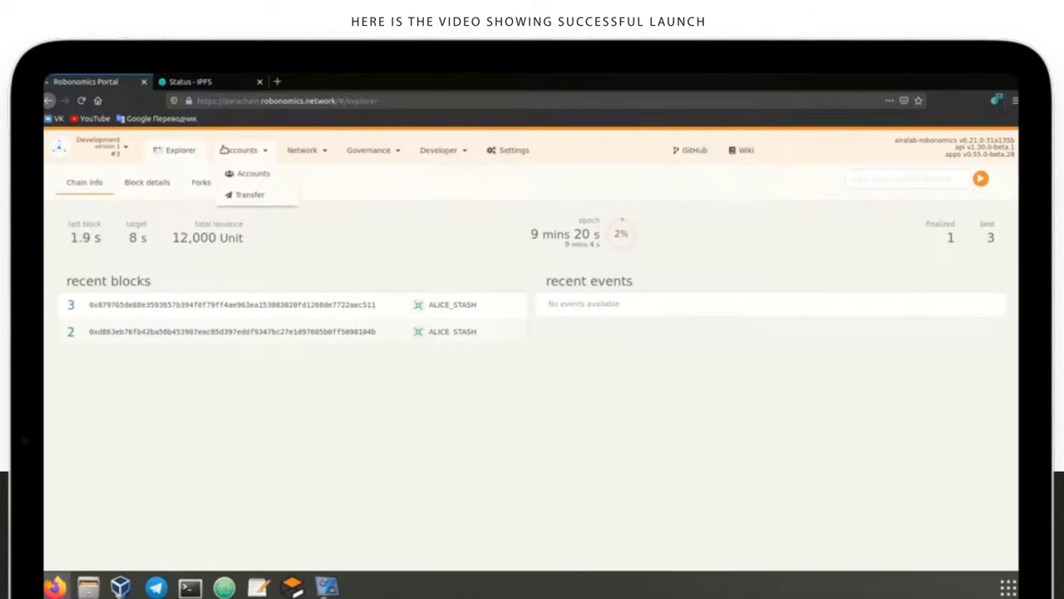
Transfer 1000 from ALICE to CURIOSITY and sign and submit it
click(253, 173)
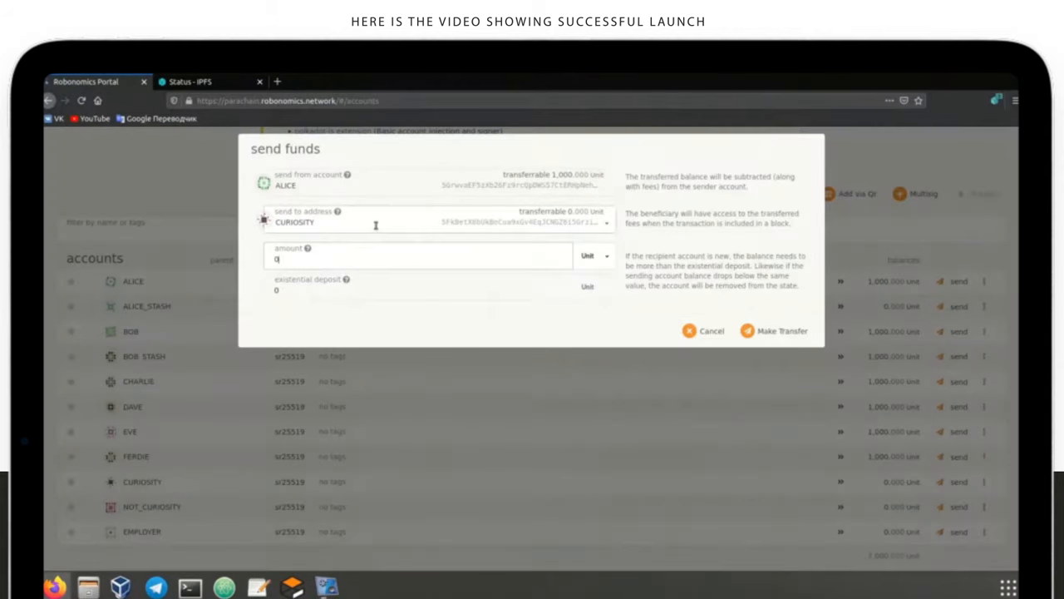
text(1000)
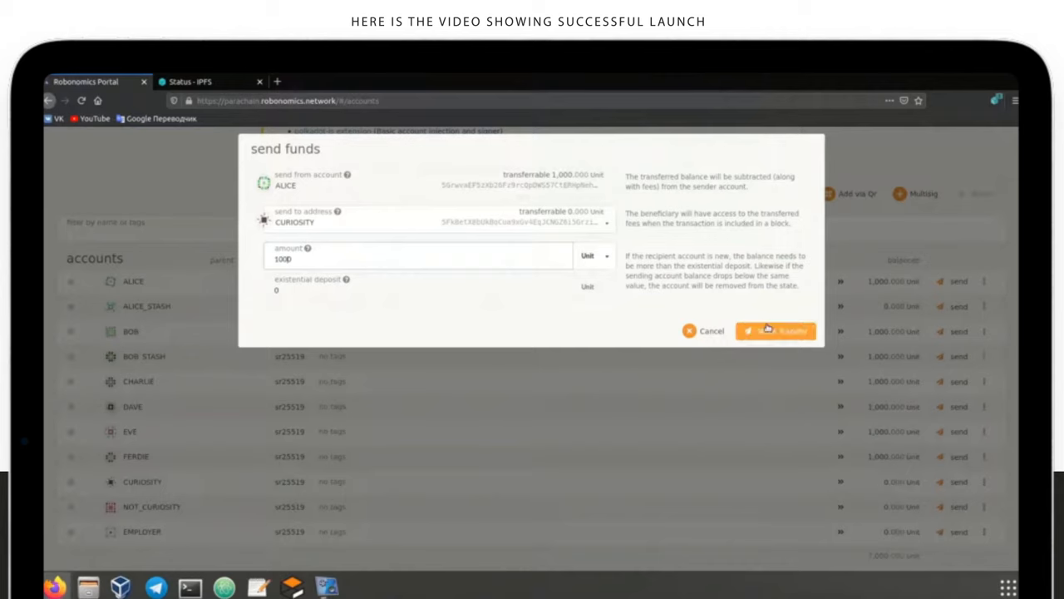
click(775, 330)
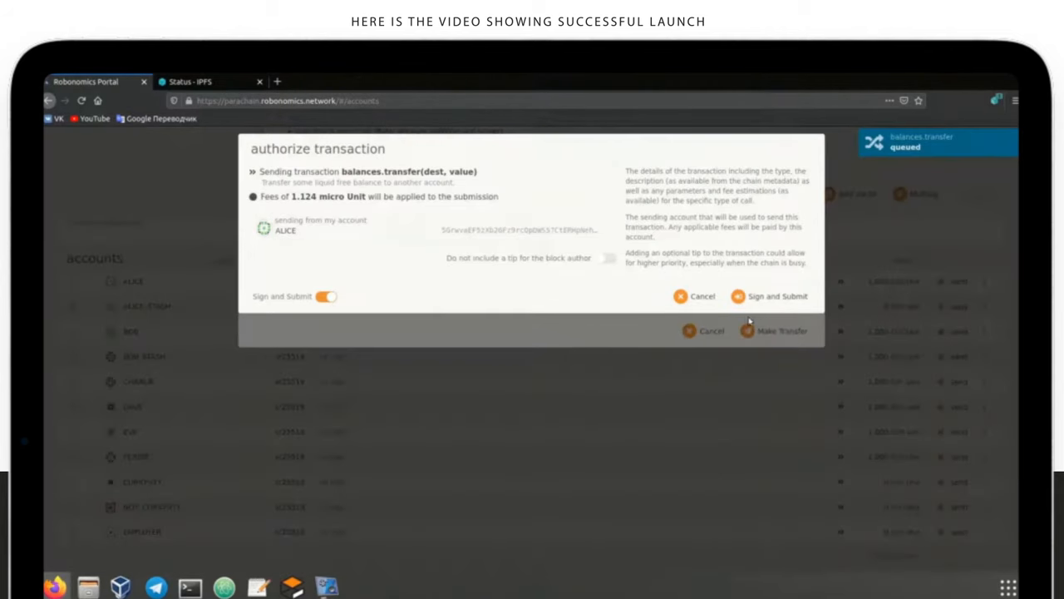
click(768, 296)
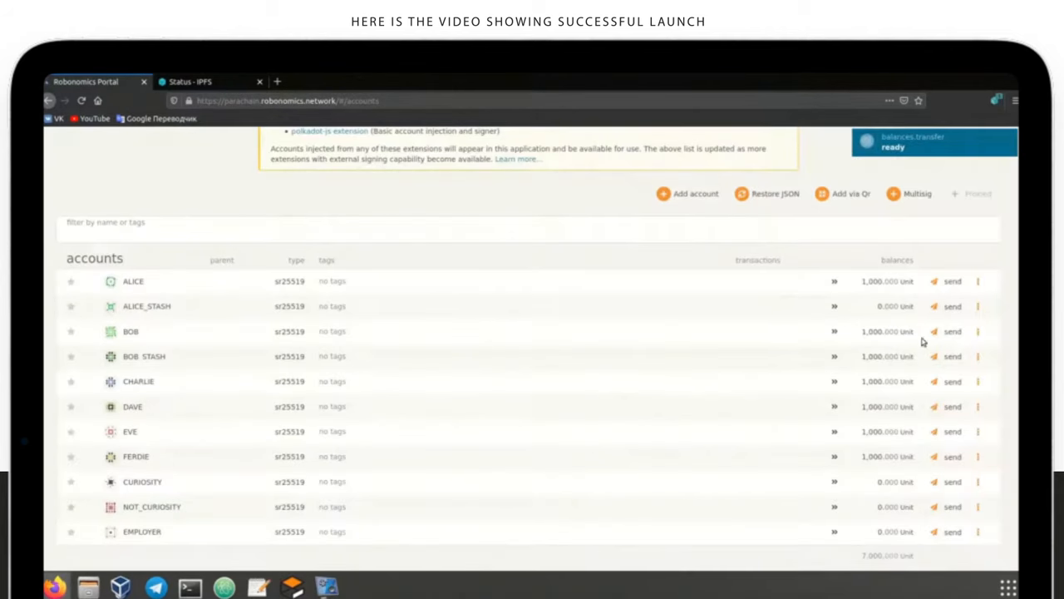
Transfer funds from BOB to EMPLOYER, submit it, and check the CURIOSITY balance
click(951, 330)
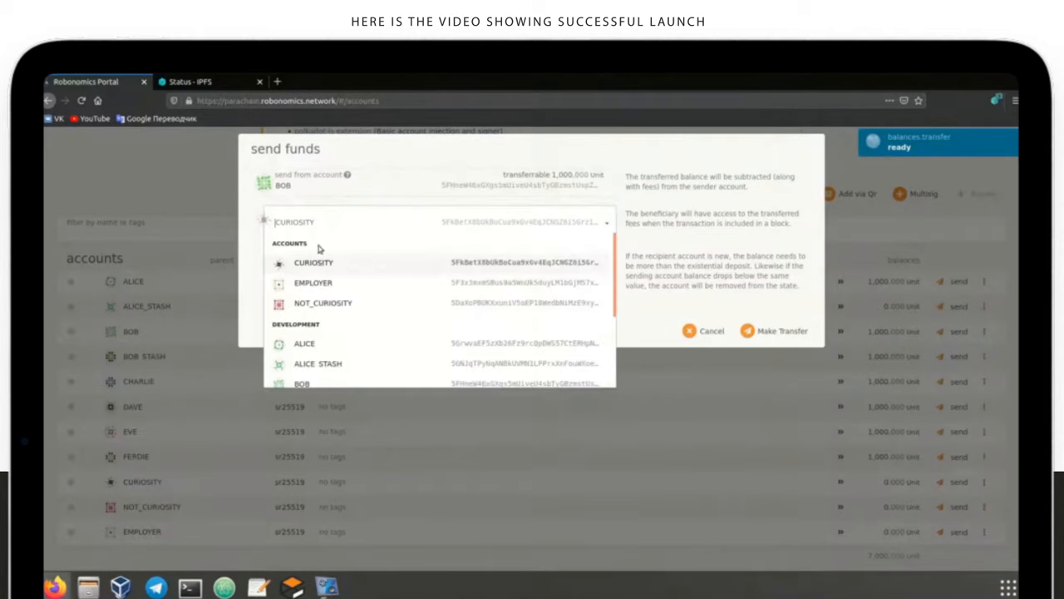
click(313, 282)
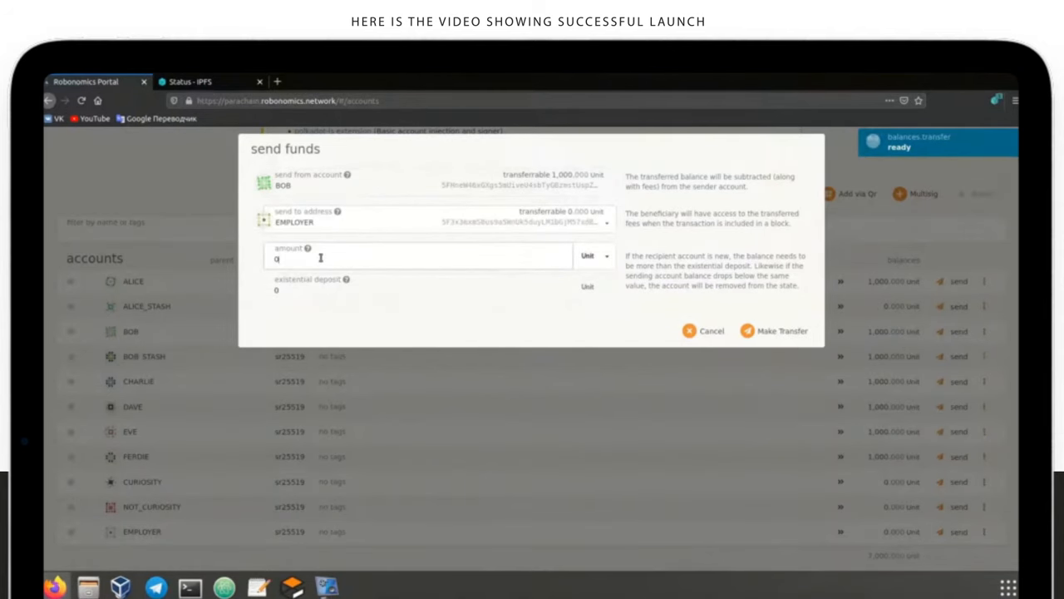
click(775, 330)
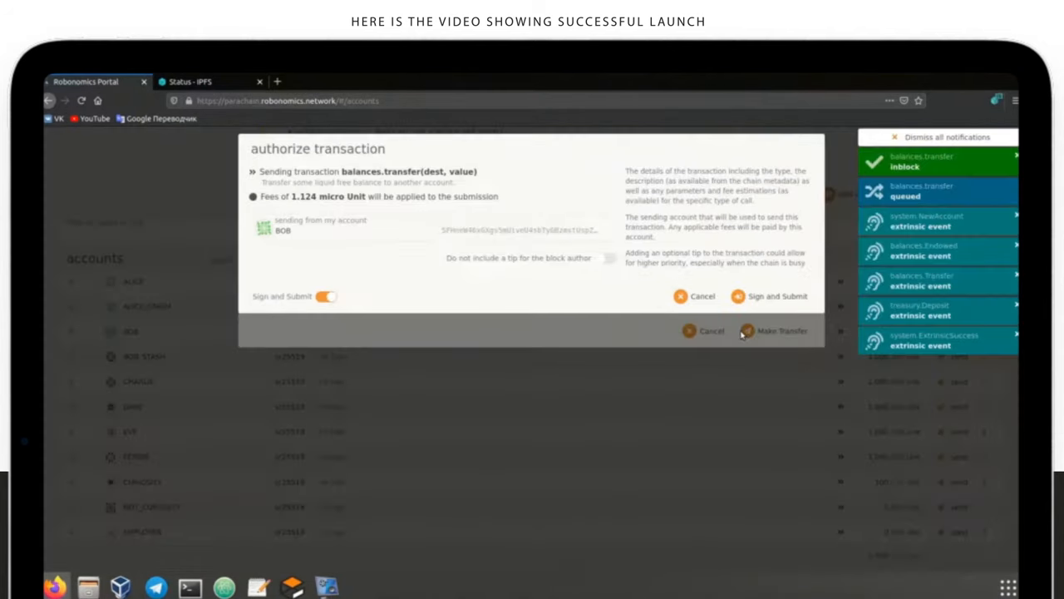
mouse_move(772, 295)
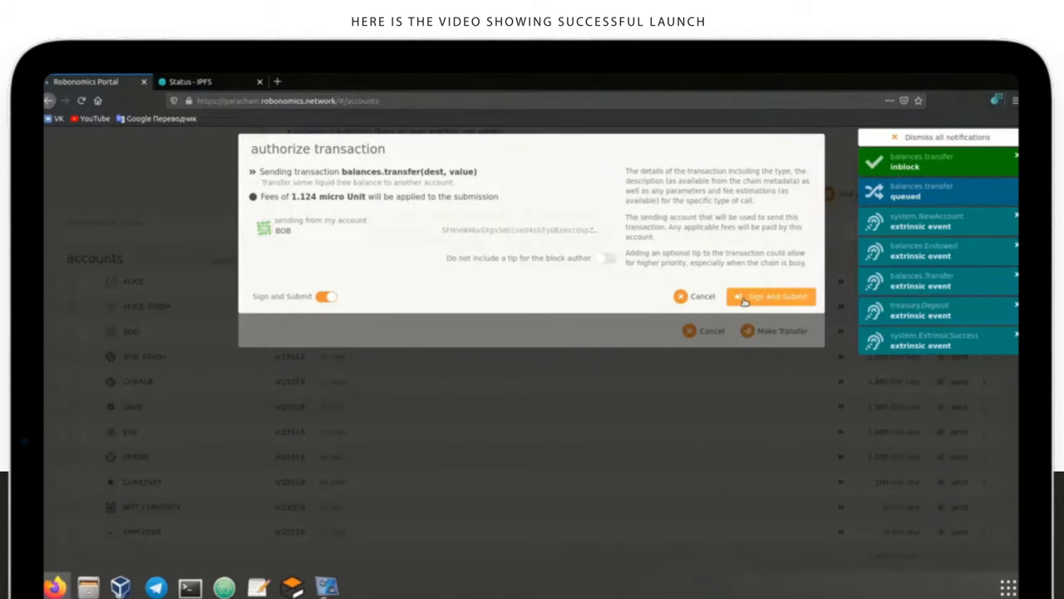
click(771, 296)
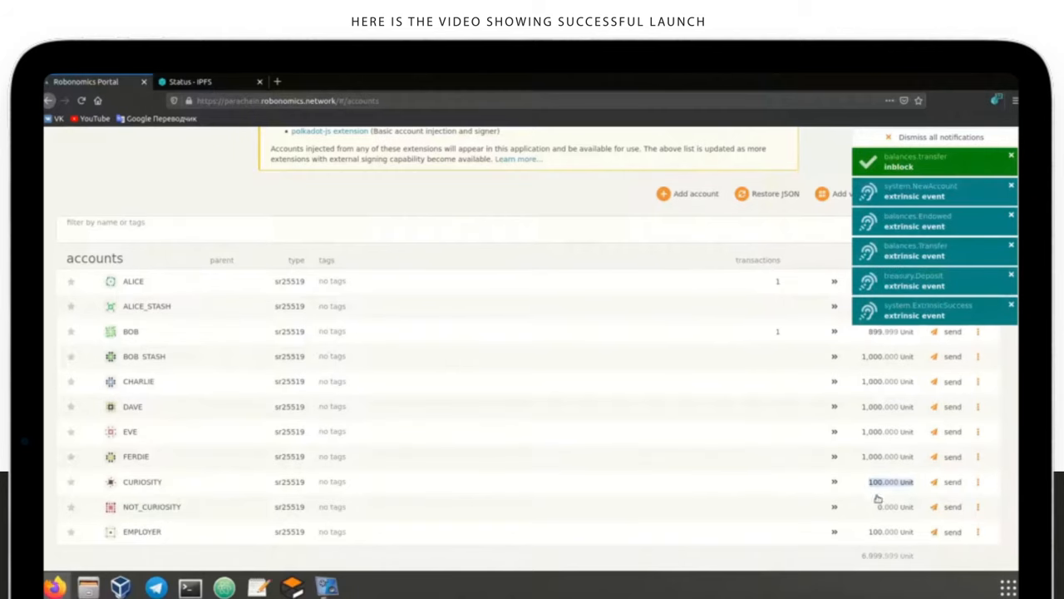
click(258, 589)
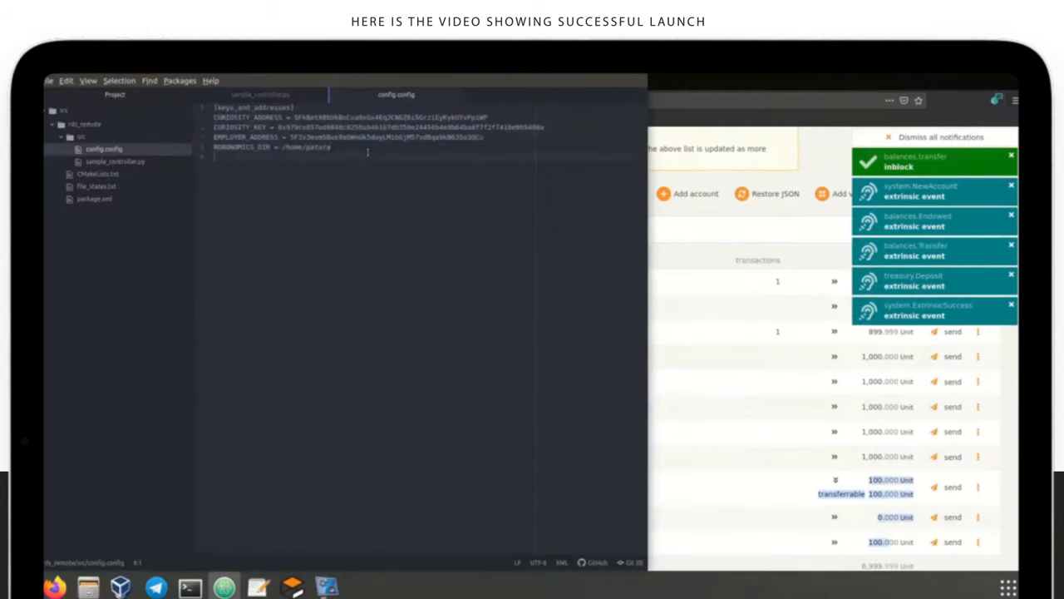
Return to the terminal beside the Gazebo simulation where the controller awaits payment
click(941, 136)
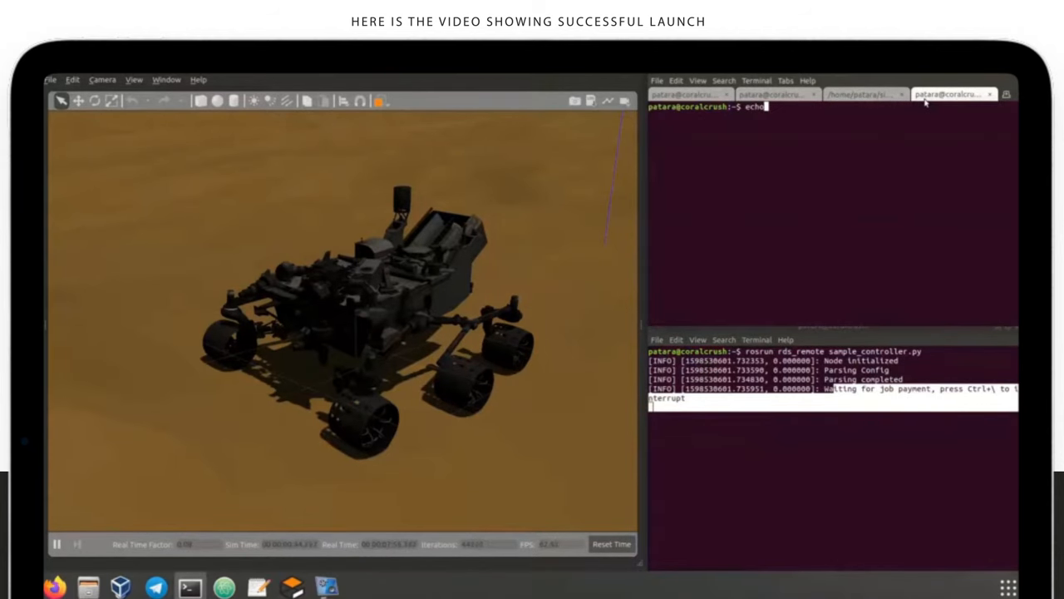
Enter the launch command echo "ON" | ./robonomics io write launch -r for the rover
text("ON")
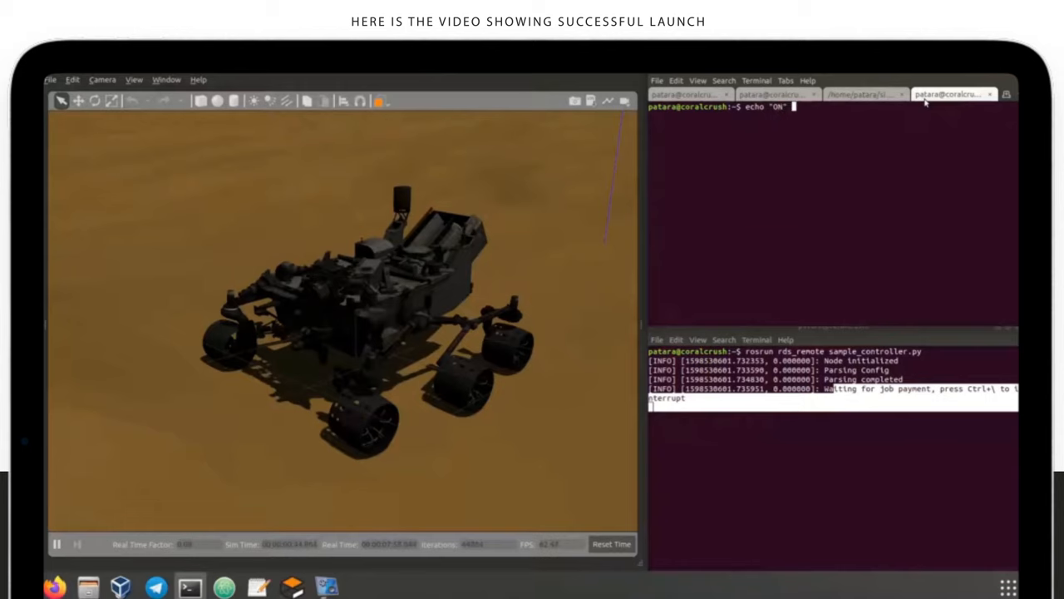
text(| ./ron)
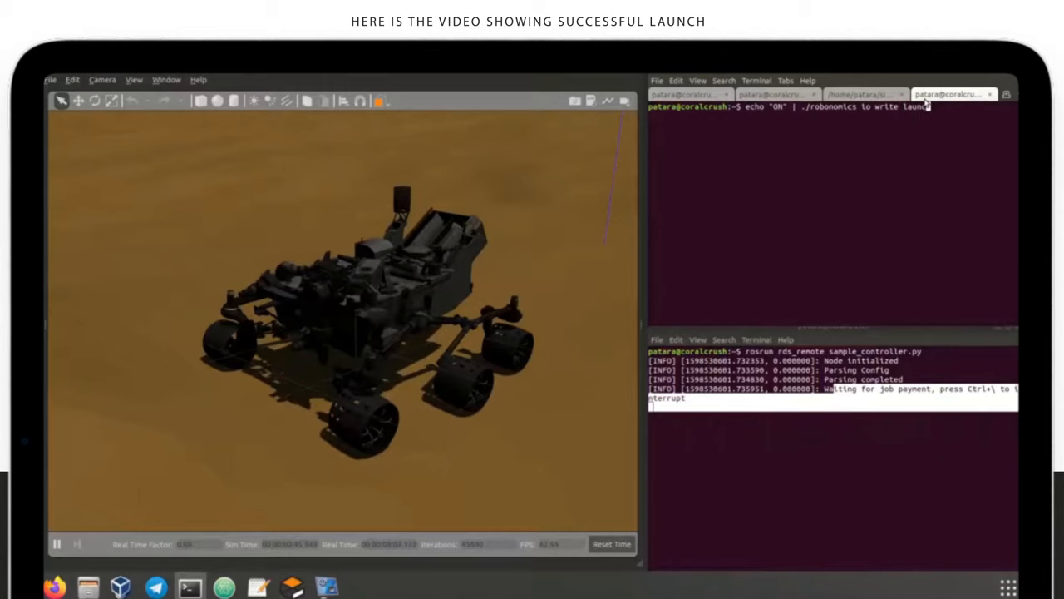
text(-r)
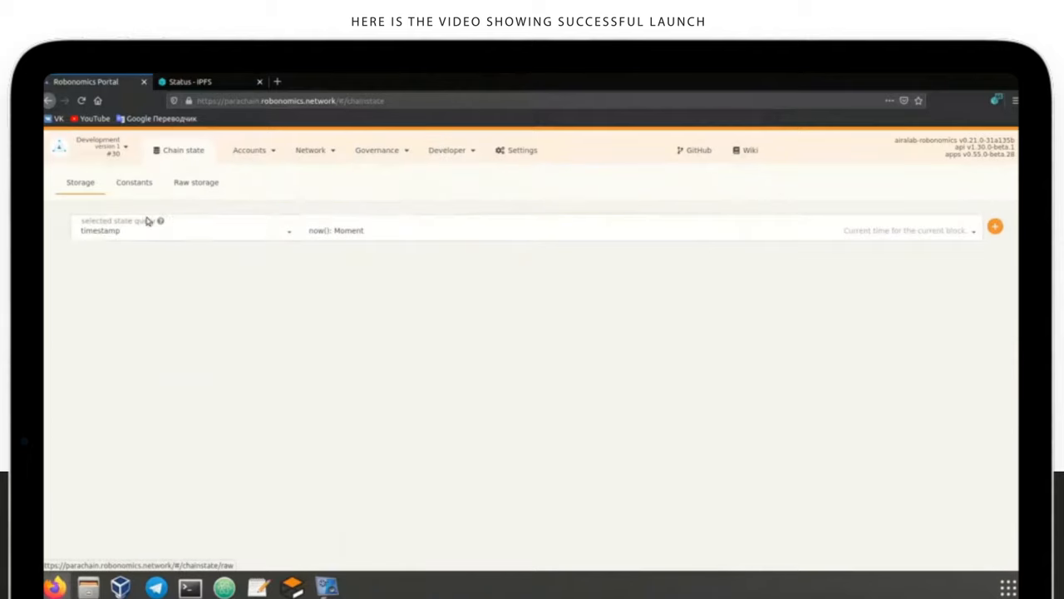
Query the datalog chain state for the CURIOSITY account
click(183, 230)
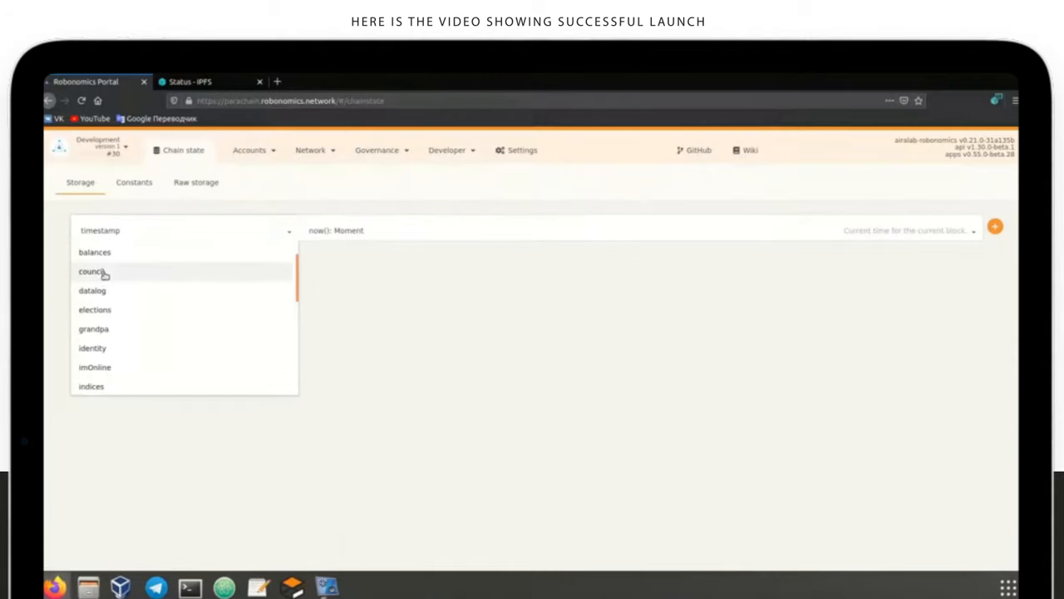
click(93, 289)
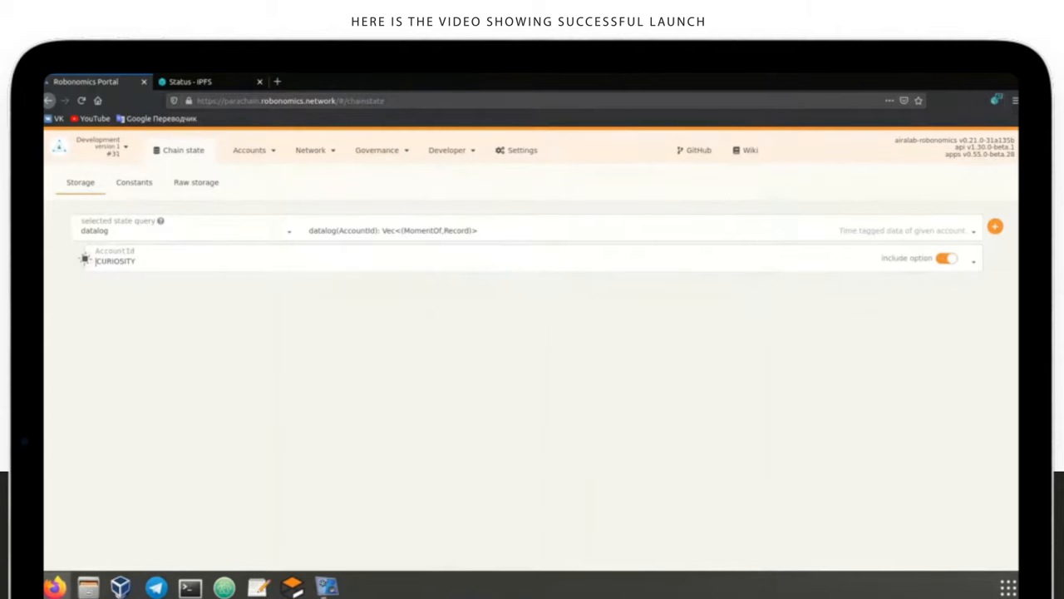
click(995, 226)
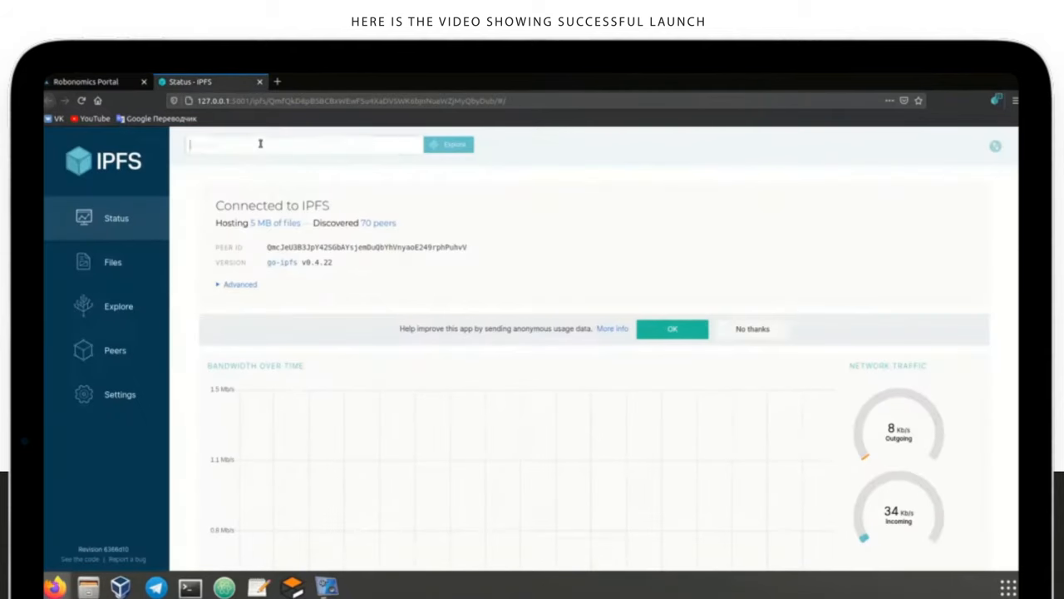
Look up the datalog hash in IPFS WebUI and view the rover telemetry via the local gateway
click(449, 143)
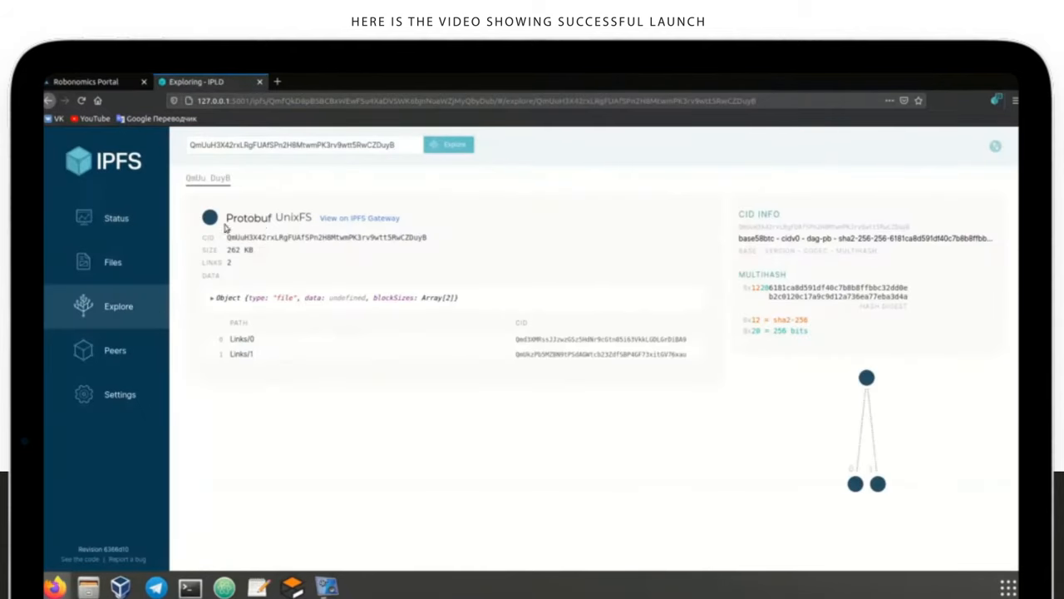
click(359, 218)
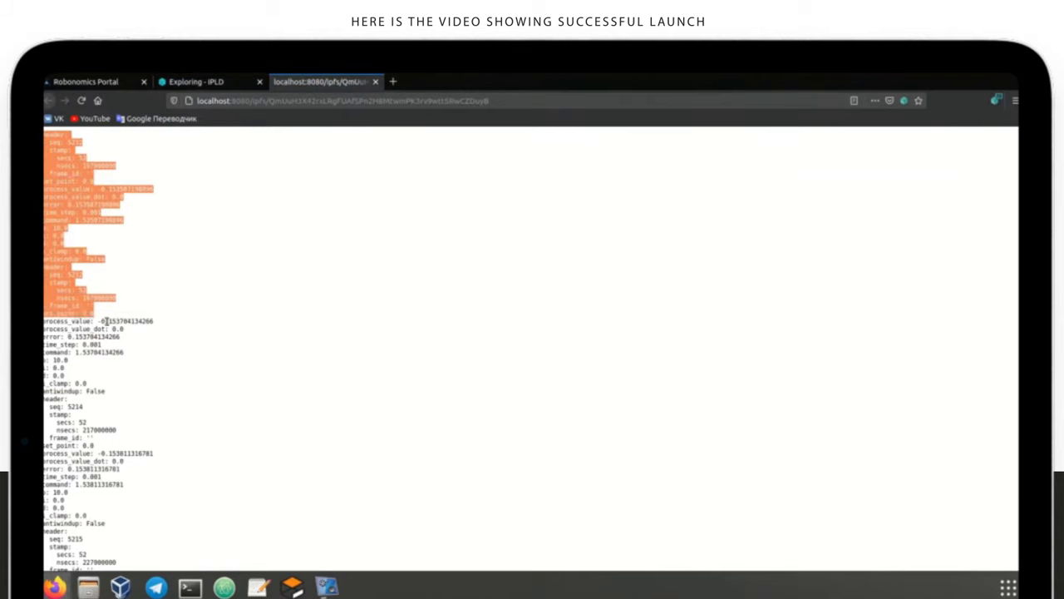
scroll(down, 3)
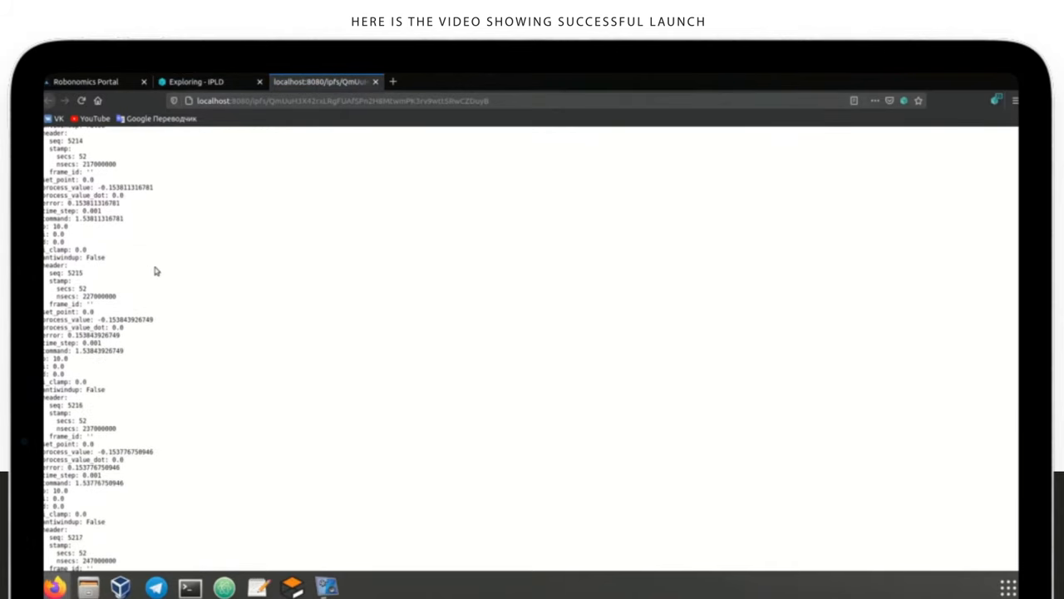